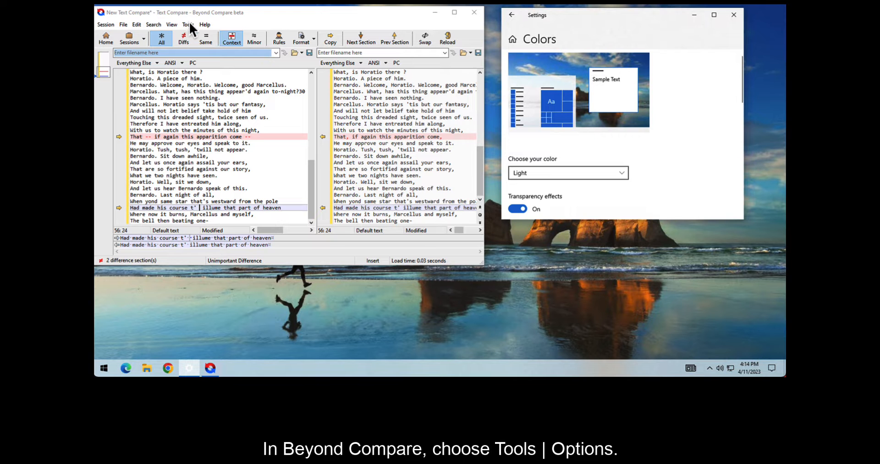
Open Beyond Compare's Options dialog from the Tools menu
{"action": "left_click", "coordinate": [187, 24]}
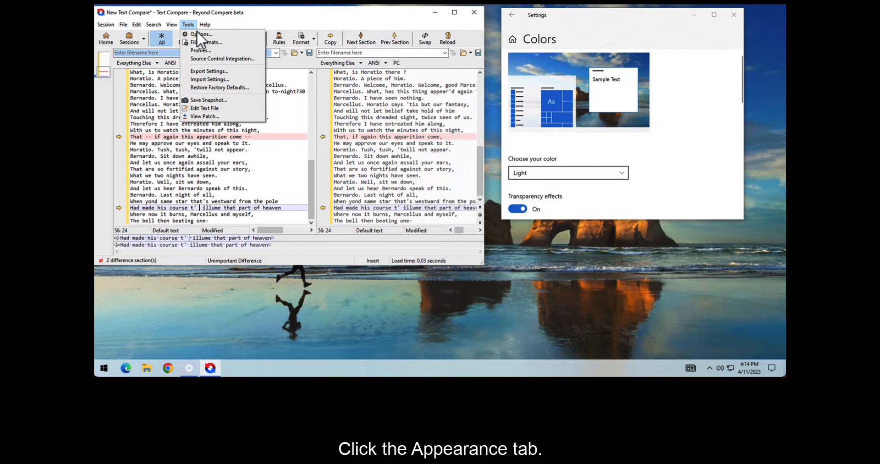
{"action": "left_click", "coordinate": [201, 34]}
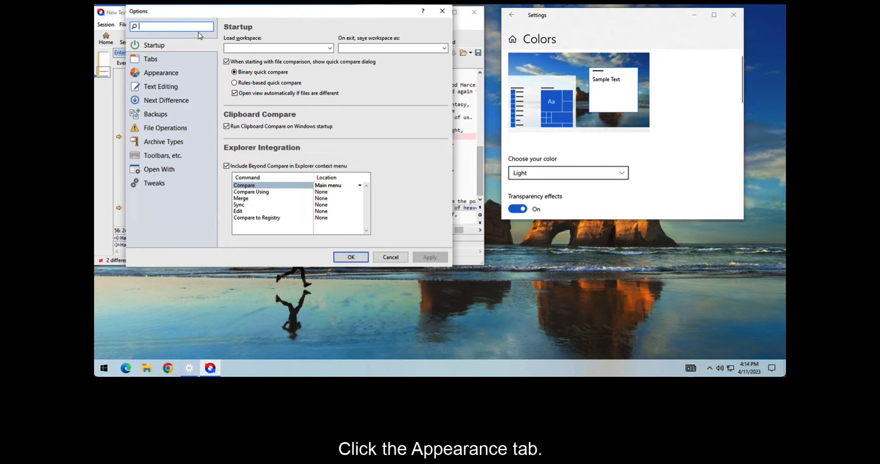
Show the Appearance page with its follow-system, light and dark theme choices
{"action": "left_click", "coordinate": [161, 73]}
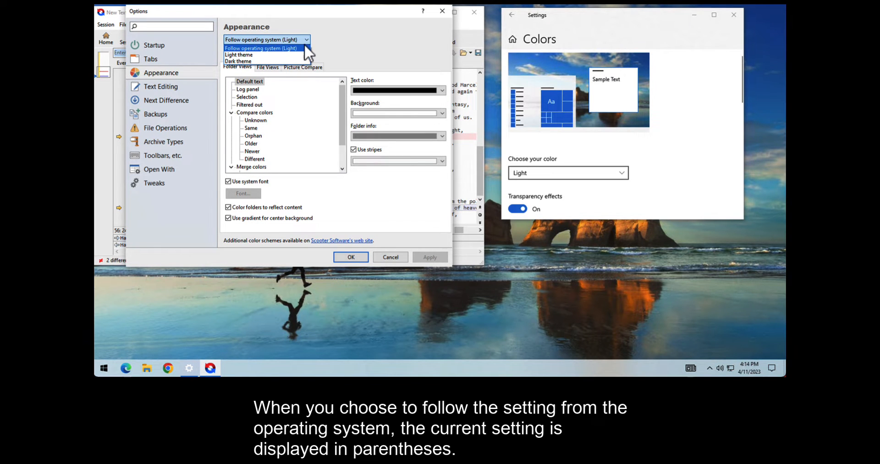
{"action": "mouse_move", "coordinate": [308, 55]}
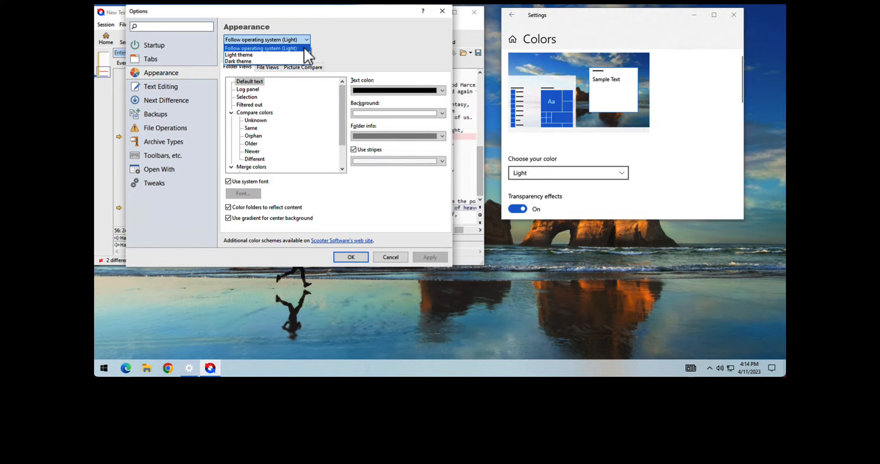
{"action": "mouse_move", "coordinate": [326, 55]}
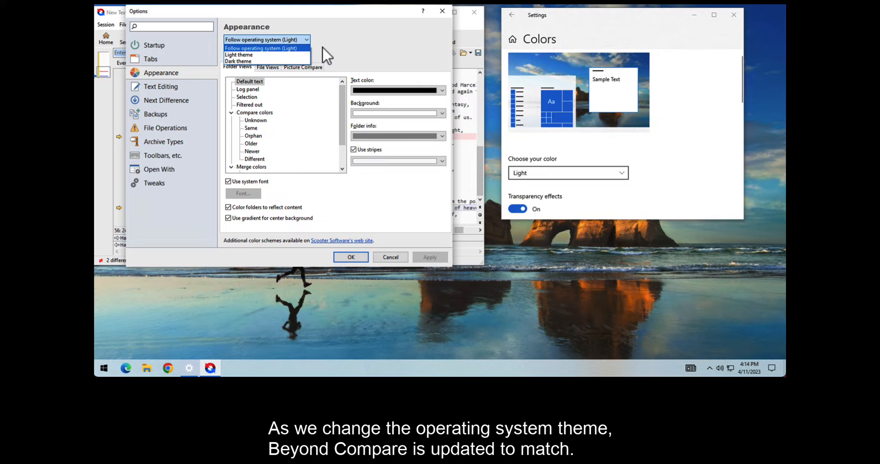
Set the Windows colour mode to Dark so Beyond Compare follows
{"action": "left_click", "coordinate": [567, 173]}
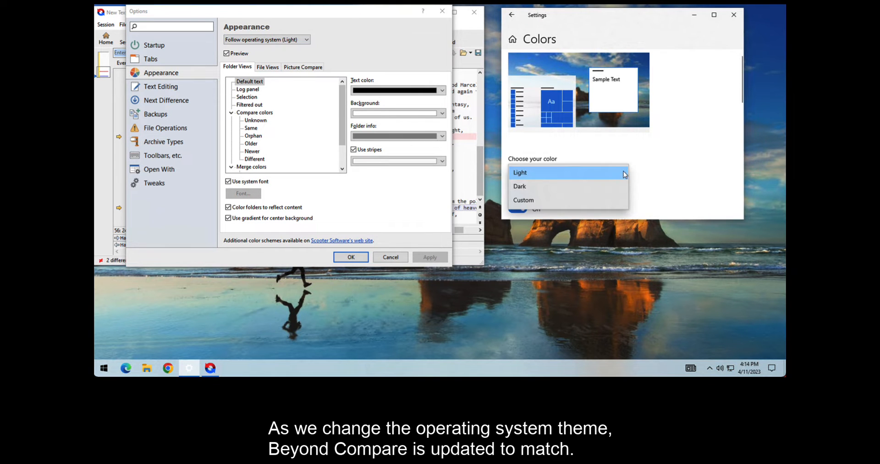
{"action": "left_click", "coordinate": [520, 186]}
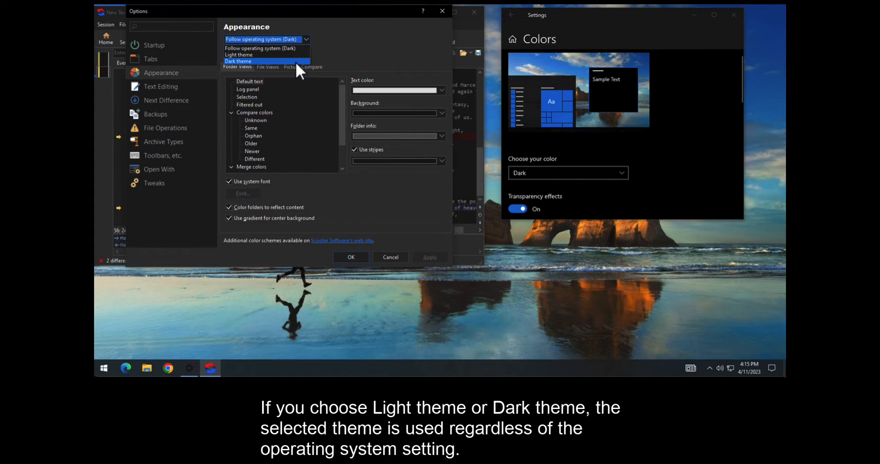
{"action": "mouse_move", "coordinate": [366, 85]}
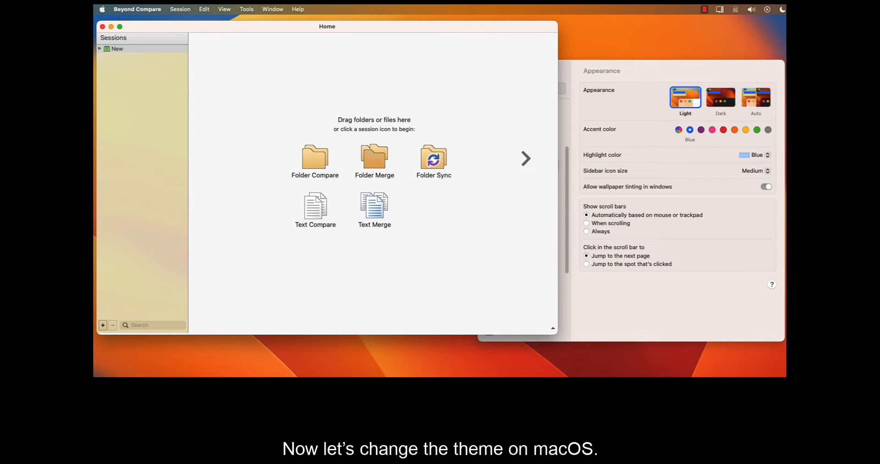
{"action": "mouse_move", "coordinate": [159, 20]}
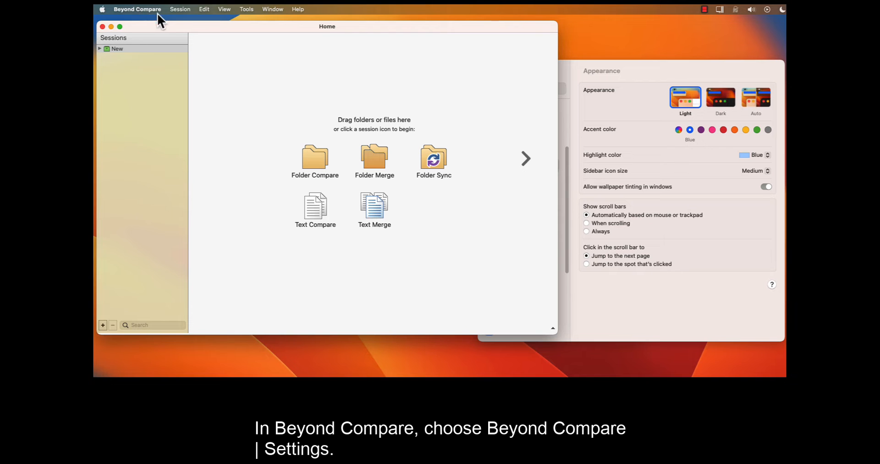
Open Beyond Compare's settings and switch the macOS system appearance to Dark
{"action": "left_click", "coordinate": [137, 9]}
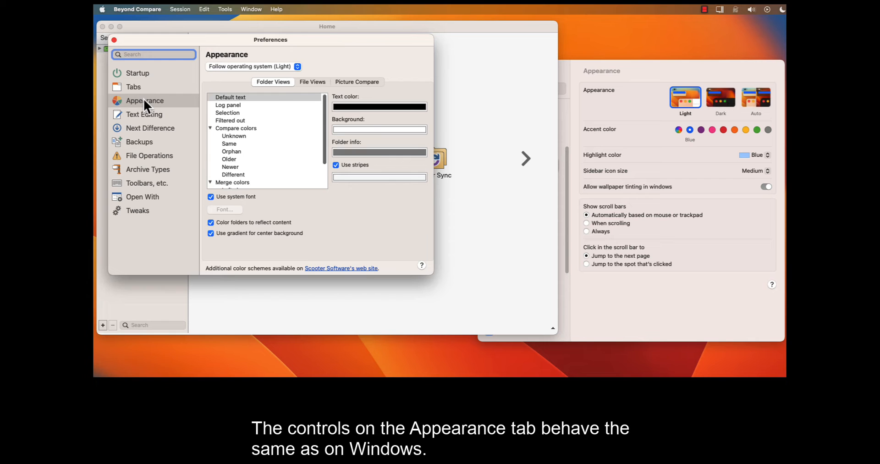
{"action": "mouse_move", "coordinate": [333, 125]}
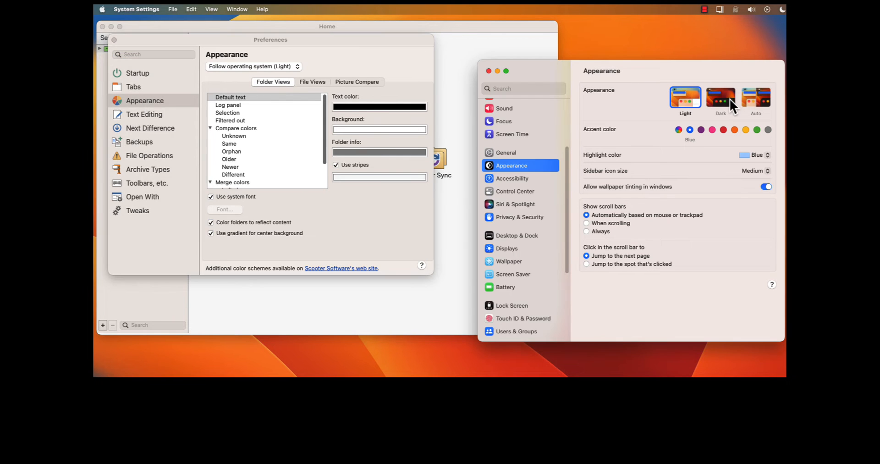
{"action": "left_click", "coordinate": [720, 97]}
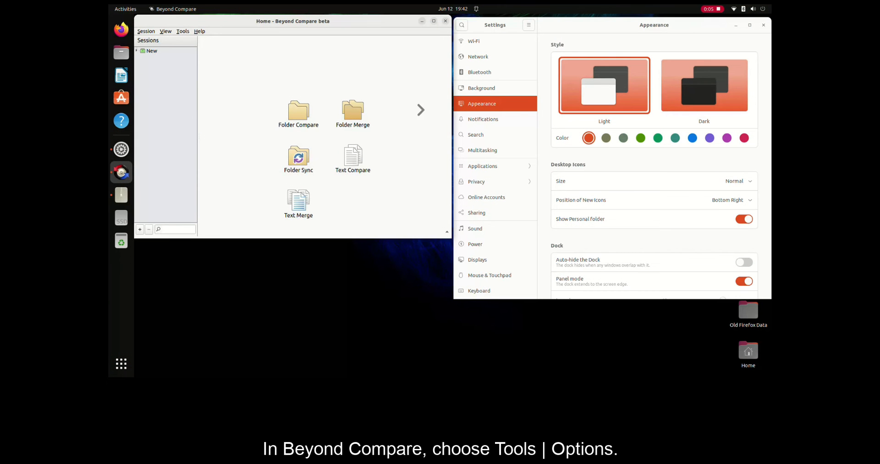
In Beyond Compare's Options on Ubuntu, choose the Dark theme under Appearance
{"action": "left_click", "coordinate": [183, 31]}
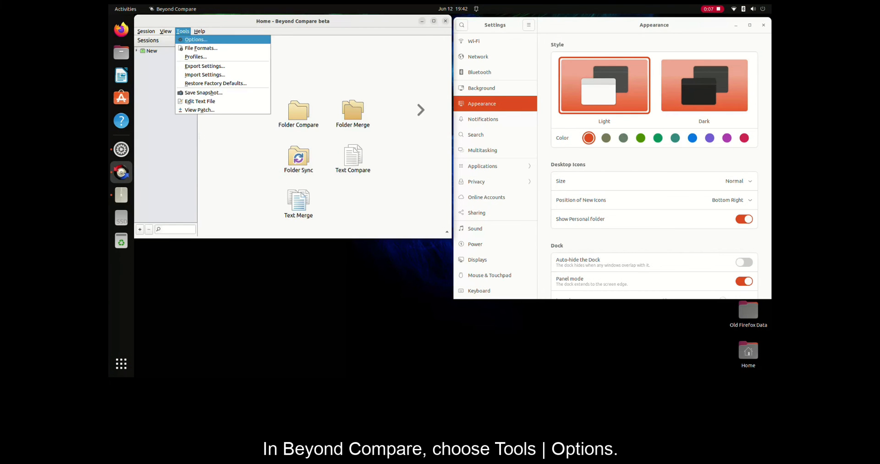
{"action": "left_click", "coordinate": [196, 39]}
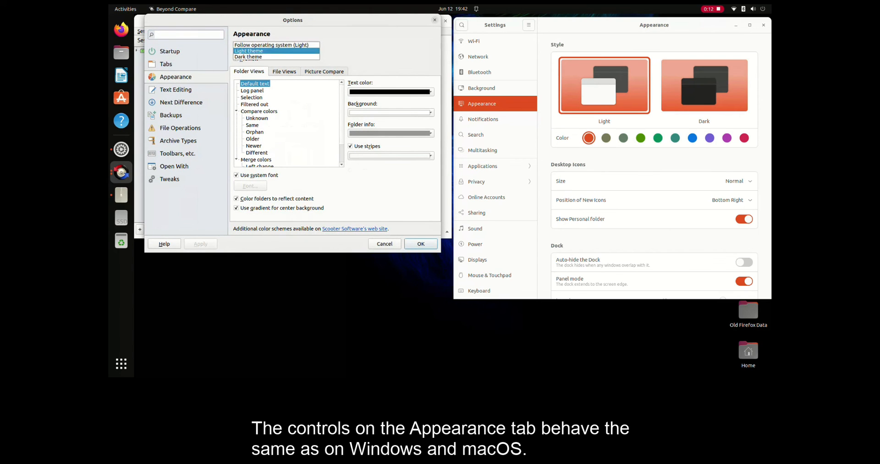
{"action": "left_click", "coordinate": [275, 56]}
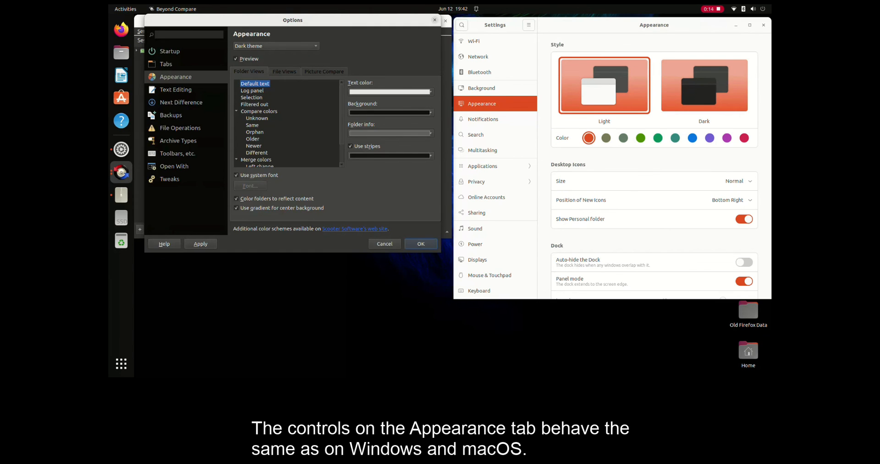